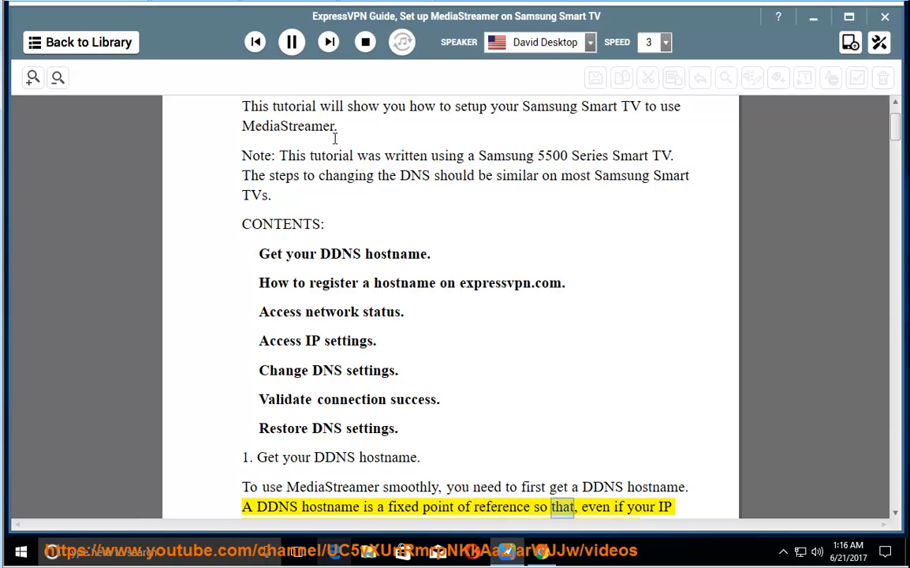
Scroll along with the highlighted narration through the 'Get your DDNS hostname' section on Dynu.
{"action": "scroll", "scroll_direction": "down", "scroll_amount": 3}
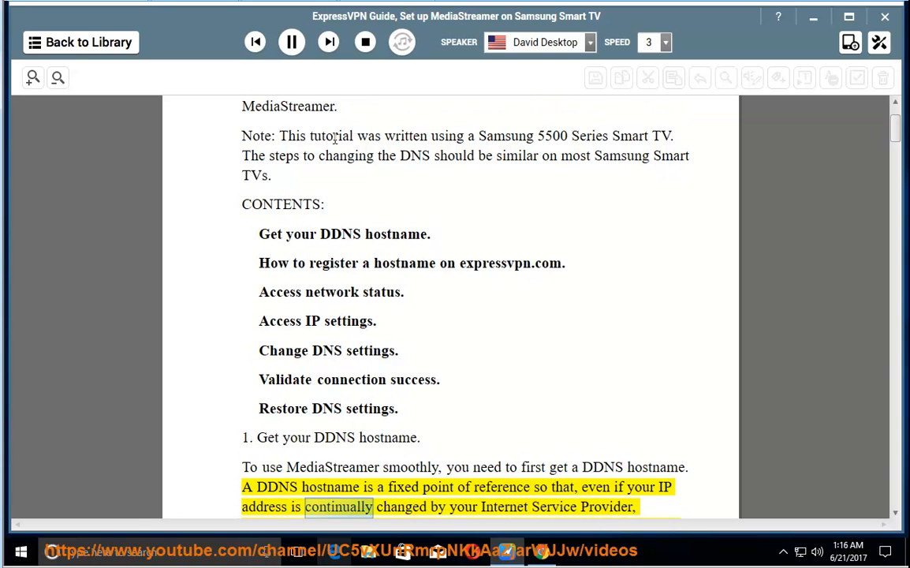
{"action": "scroll", "scroll_direction": "down", "scroll_amount": 3}
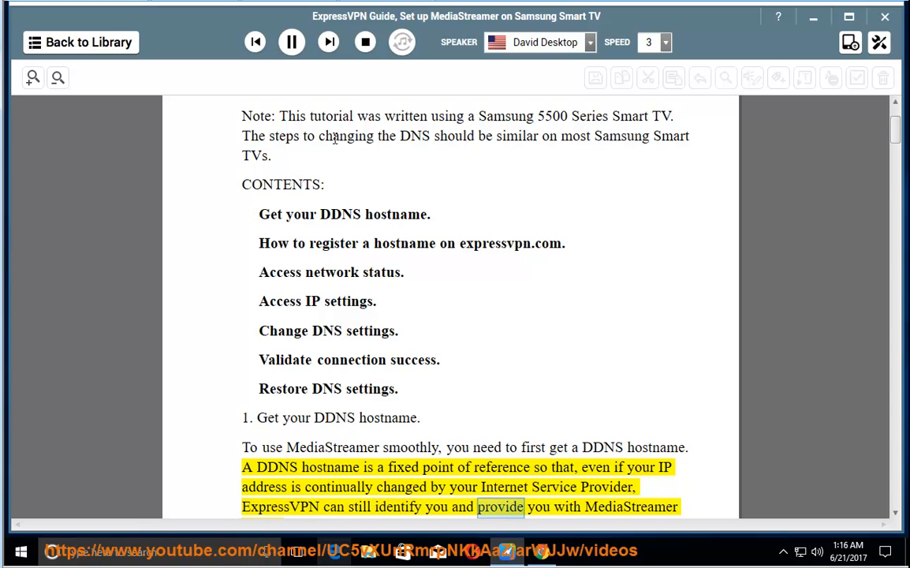
{"action": "scroll", "scroll_direction": "down", "scroll_amount": 3}
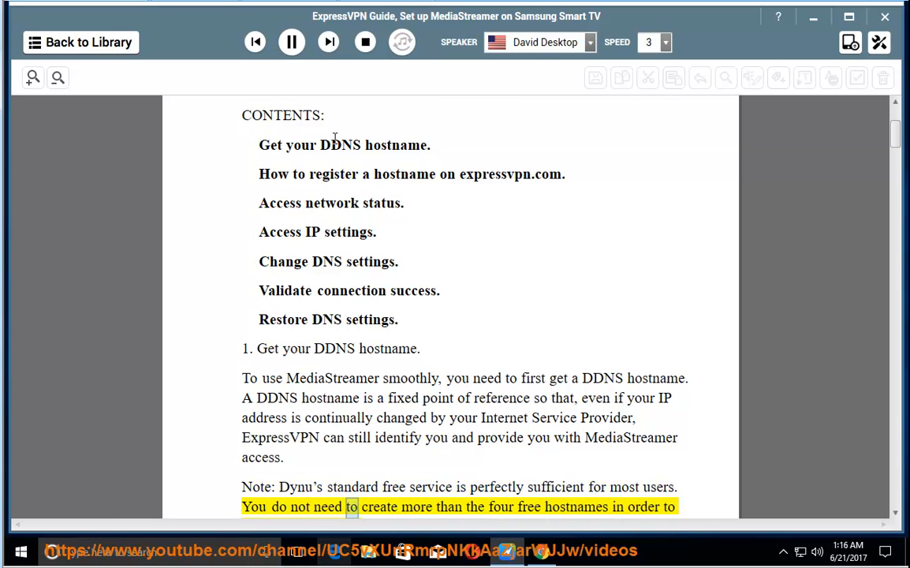
{"action": "scroll", "scroll_direction": "down", "scroll_amount": 3}
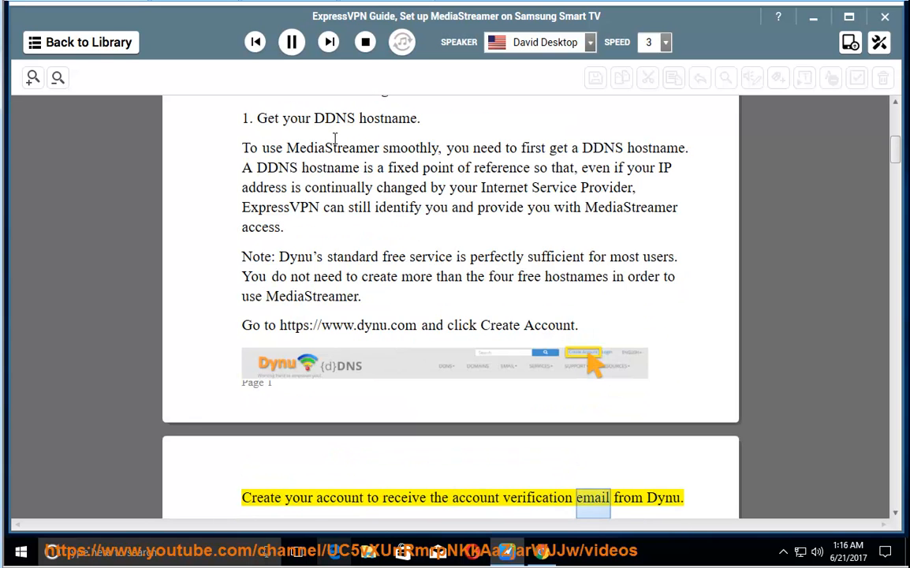
{"action": "scroll", "scroll_direction": "down", "scroll_amount": 3}
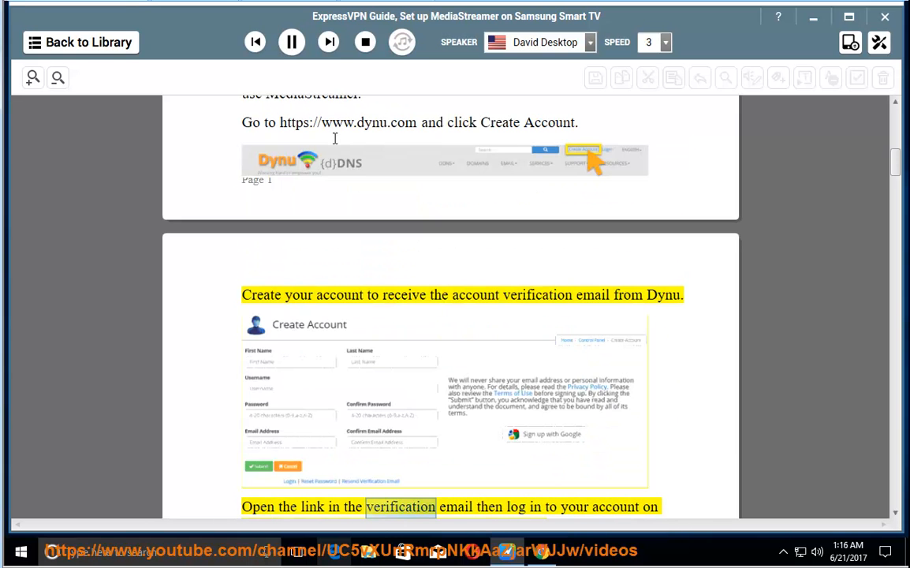
{"action": "scroll", "scroll_direction": "down", "scroll_amount": 3}
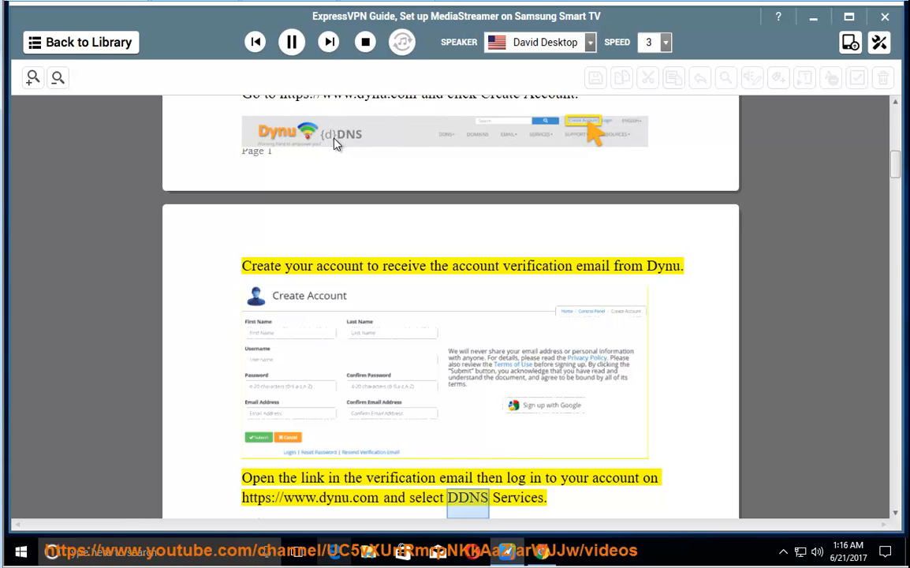
{"action": "scroll", "scroll_direction": "down", "scroll_amount": 3}
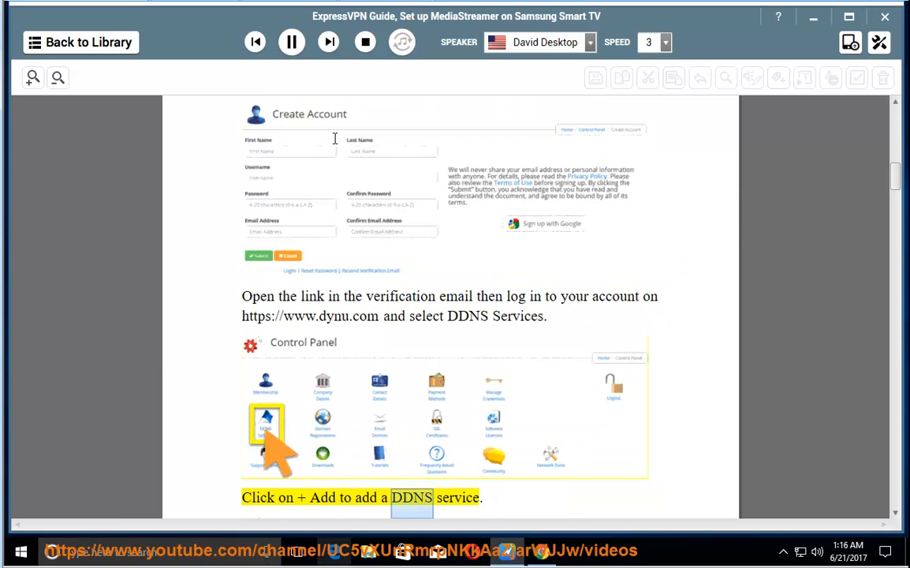
{"action": "scroll", "scroll_direction": "down", "scroll_amount": 3}
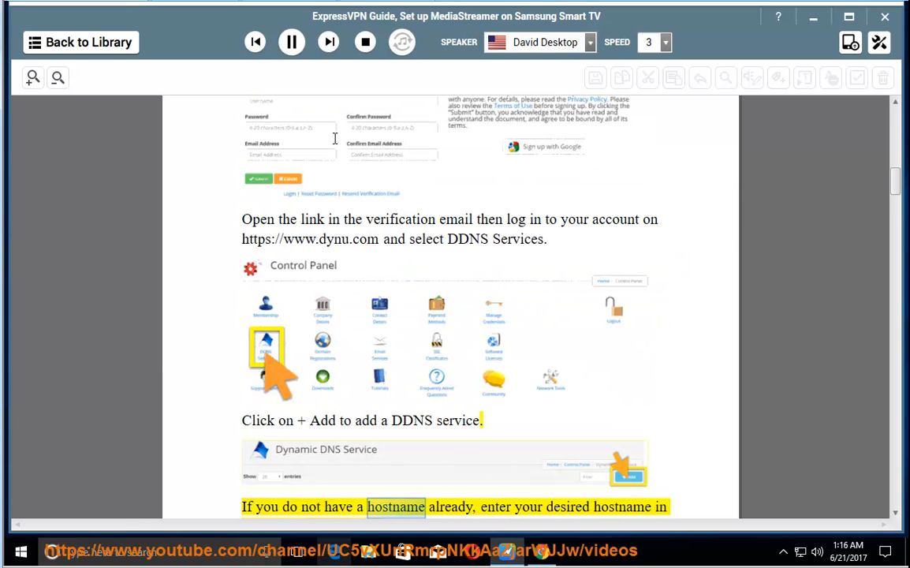
Follow the reading through the Dynu hostname steps to the expressvpn.com hostname registration section.
{"action": "scroll", "scroll_direction": "down", "scroll_amount": 3}
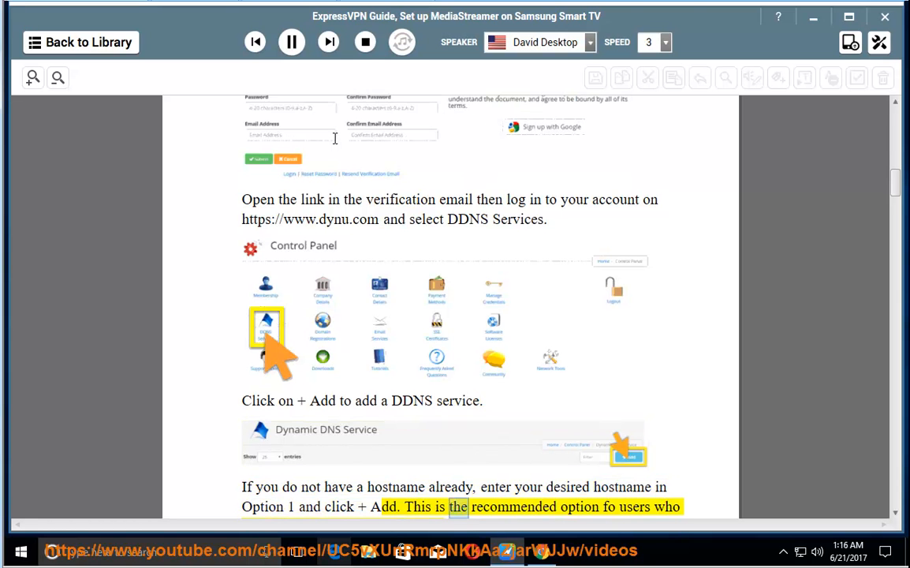
{"action": "scroll", "scroll_direction": "down", "scroll_amount": 3}
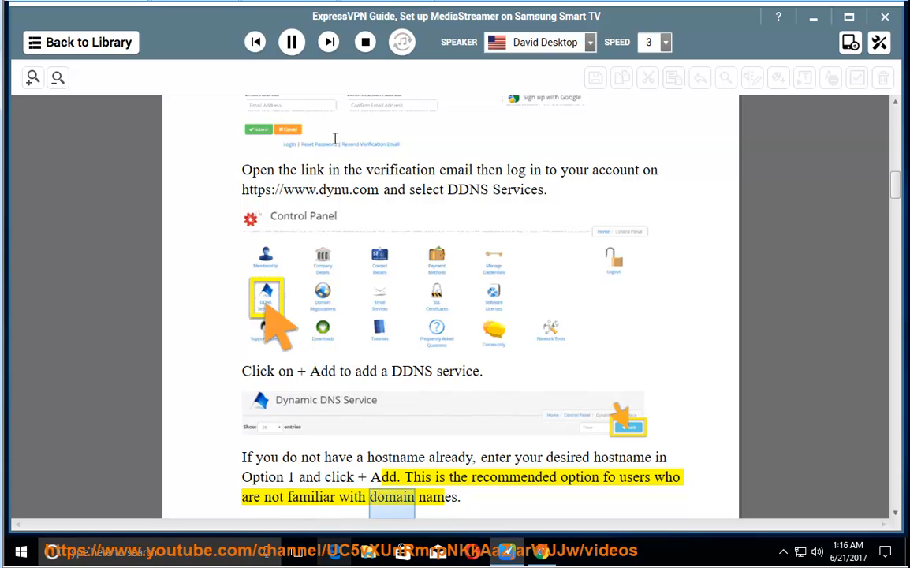
{"action": "scroll", "scroll_direction": "down", "scroll_amount": 3}
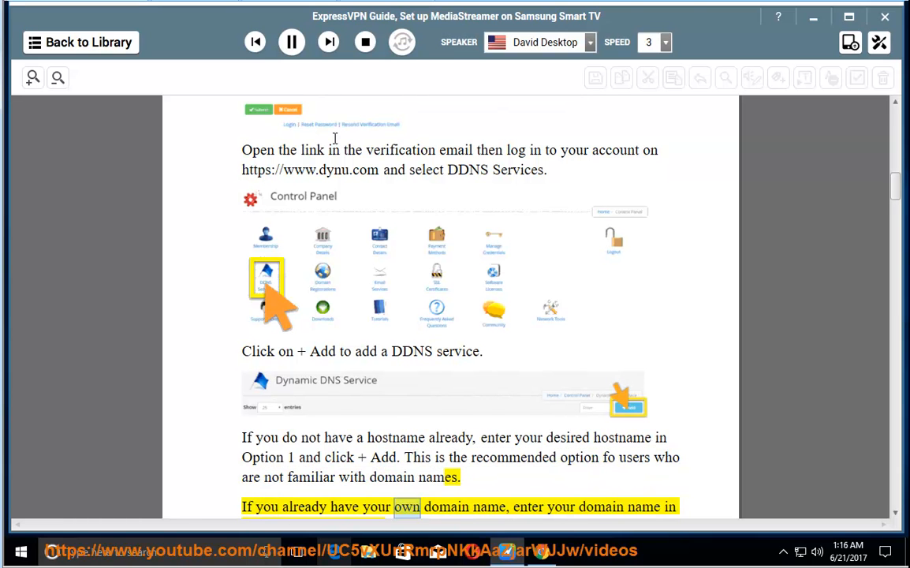
{"action": "scroll", "scroll_direction": "down", "scroll_amount": 3}
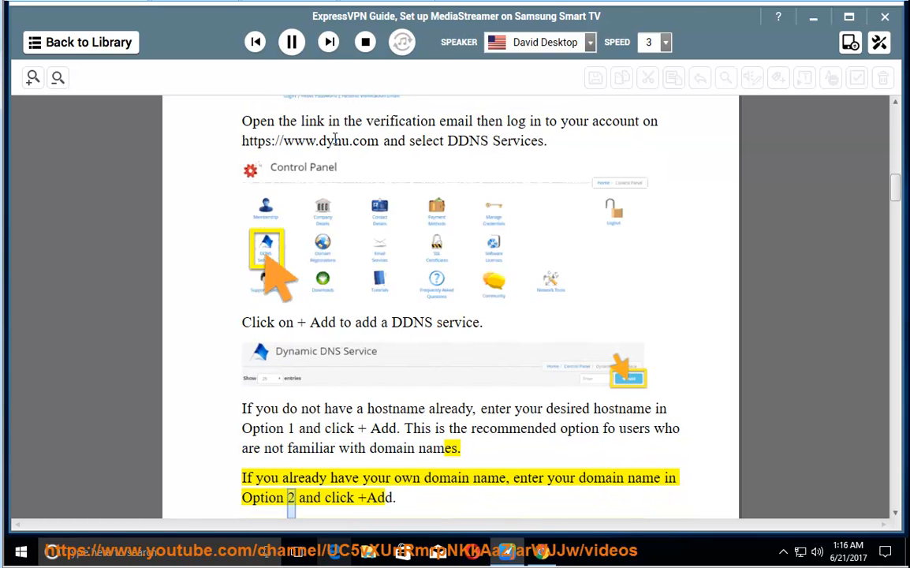
{"action": "scroll", "scroll_direction": "down", "scroll_amount": 3}
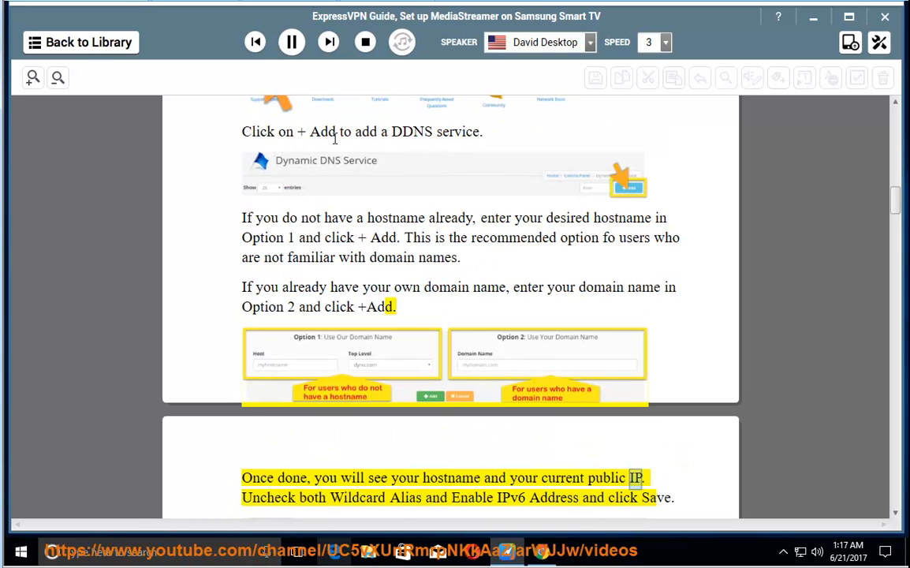
{"action": "double_click", "coordinate": [470, 497]}
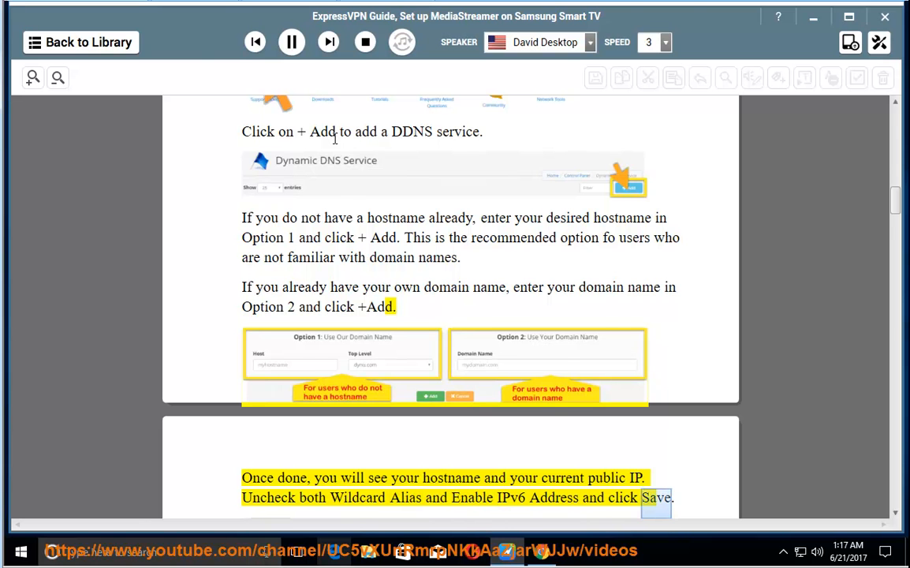
{"action": "scroll", "scroll_direction": "down", "scroll_amount": 3}
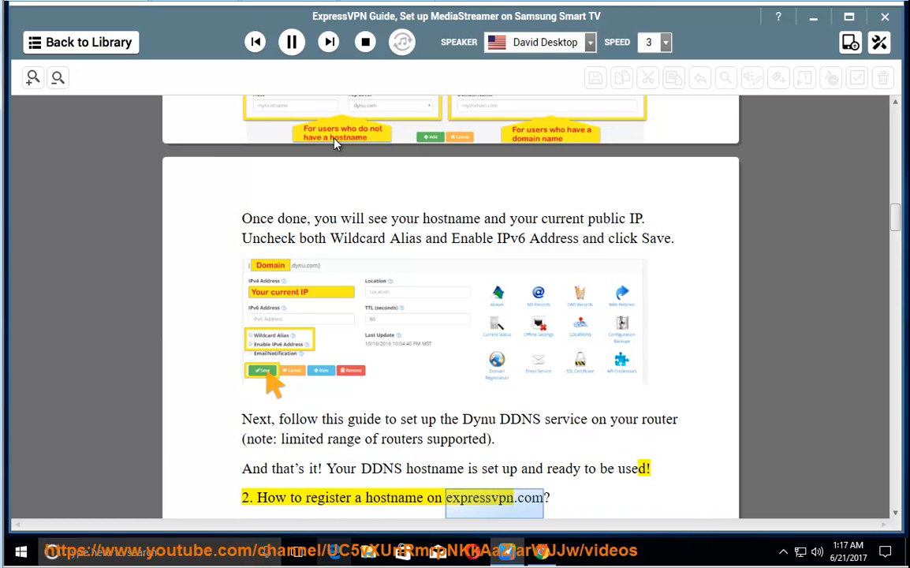
Scroll with the narration through registering a hostname and the 10-minute IP note to step 3, Access network status.
{"action": "scroll", "scroll_direction": "down", "scroll_amount": 3}
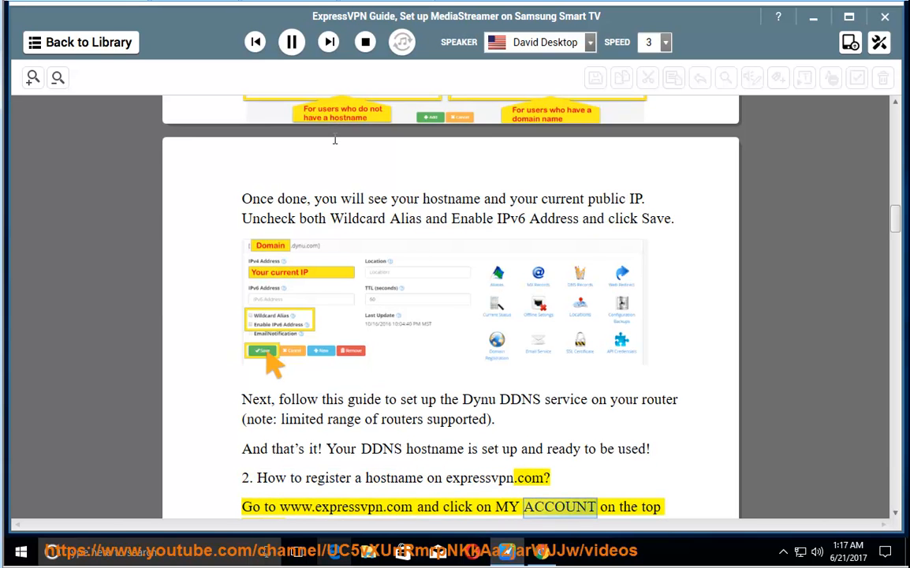
{"action": "scroll", "scroll_direction": "down", "scroll_amount": 3}
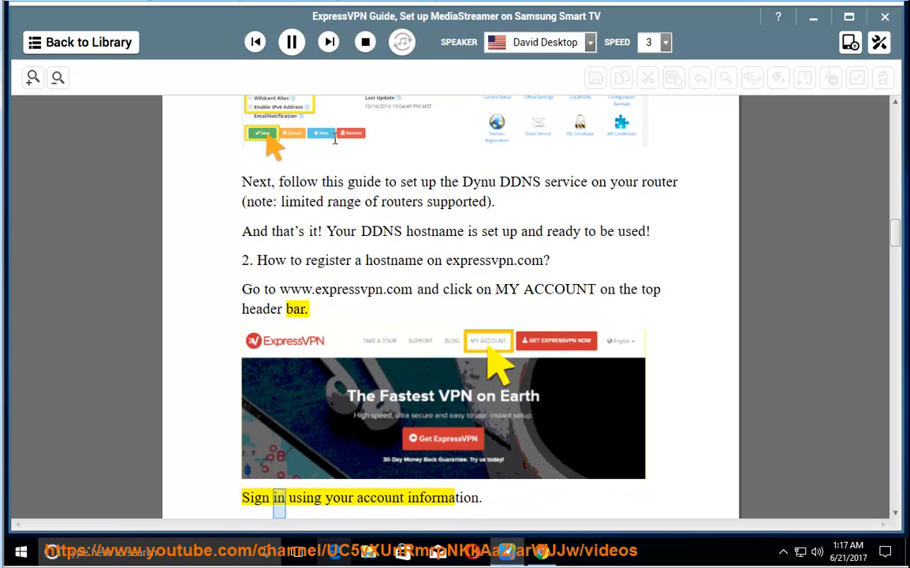
{"action": "scroll", "scroll_direction": "down", "scroll_amount": 3}
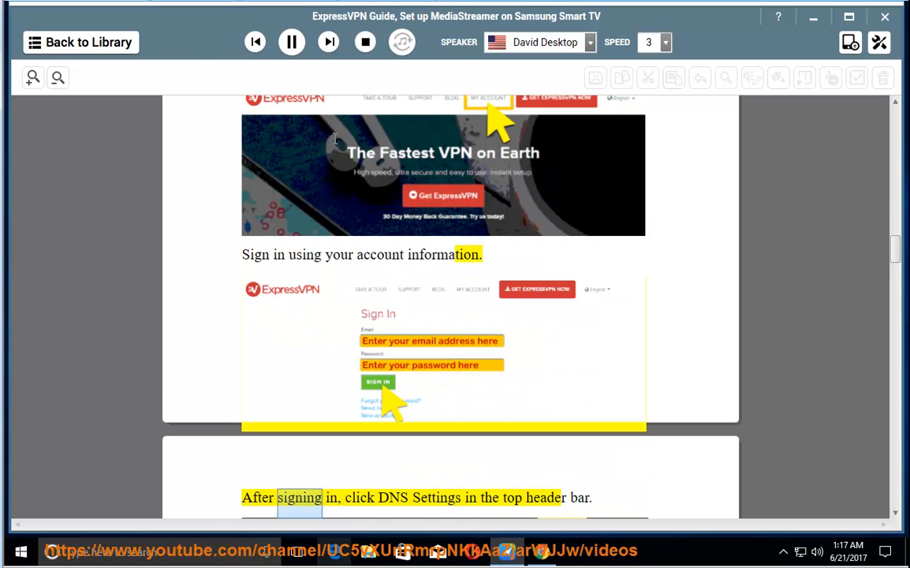
{"action": "scroll", "scroll_direction": "down", "scroll_amount": 3}
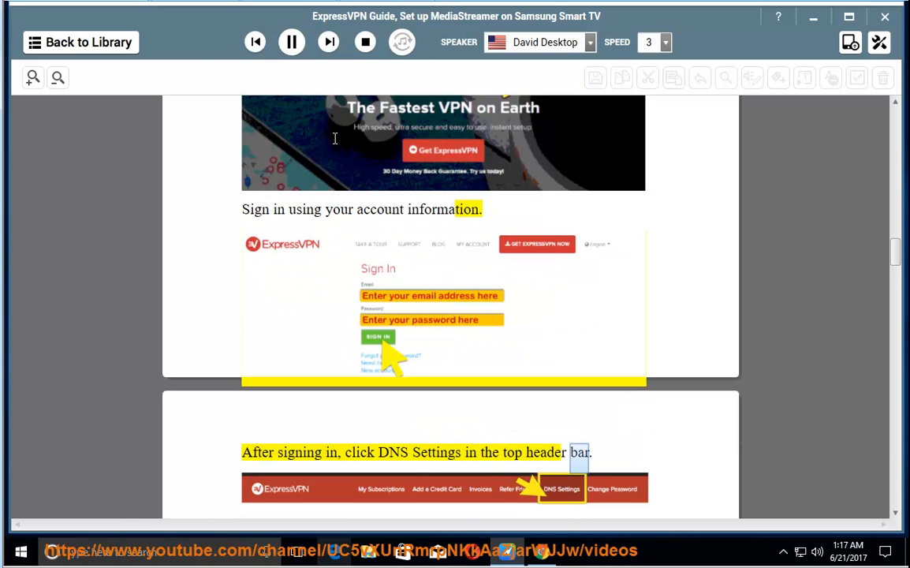
{"action": "scroll", "scroll_direction": "down", "scroll_amount": 3}
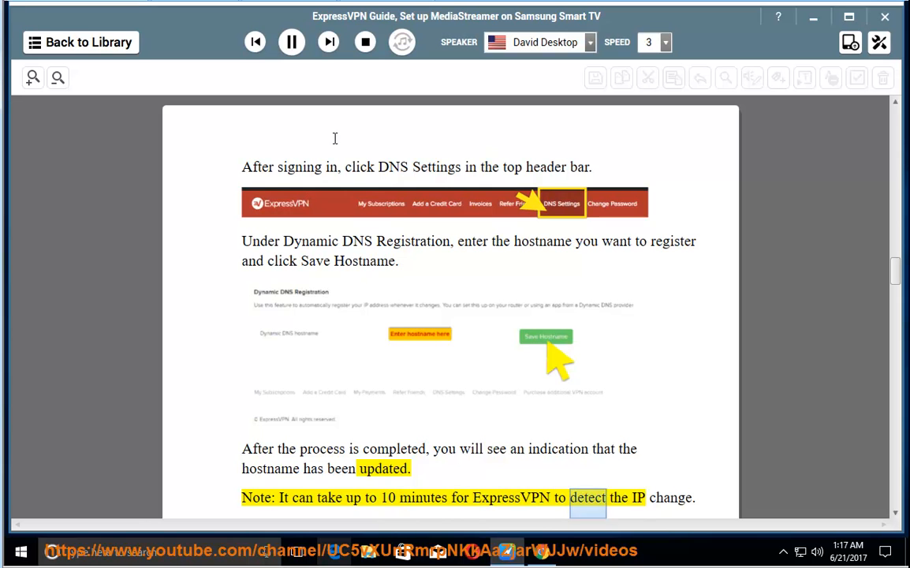
{"action": "scroll", "scroll_direction": "down", "scroll_amount": 3}
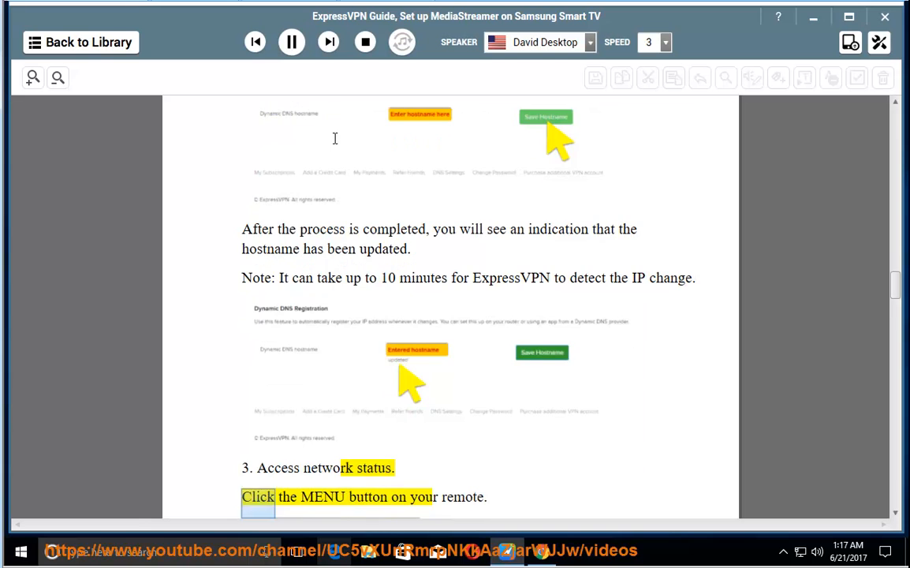
Scroll past steps 3 and 4 on Network Status and IP Settings to step 5, Change DNS settings.
{"action": "scroll", "scroll_direction": "down", "scroll_amount": 3}
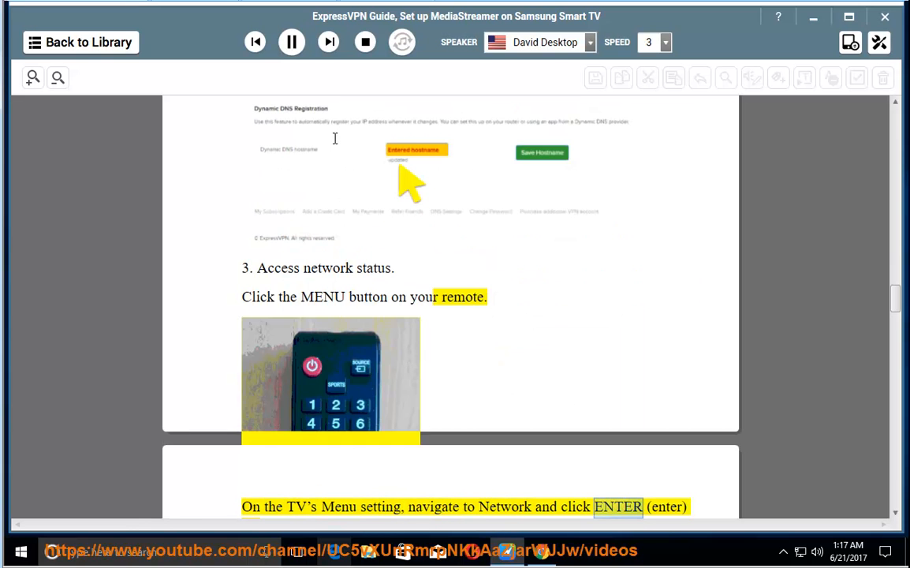
{"action": "scroll", "scroll_direction": "down", "scroll_amount": 3}
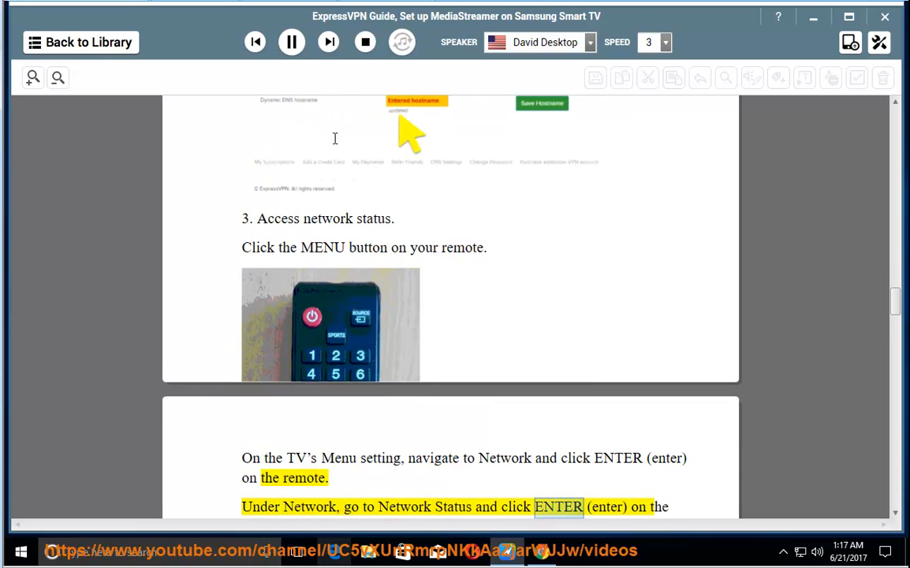
{"action": "scroll", "scroll_direction": "down", "scroll_amount": 3}
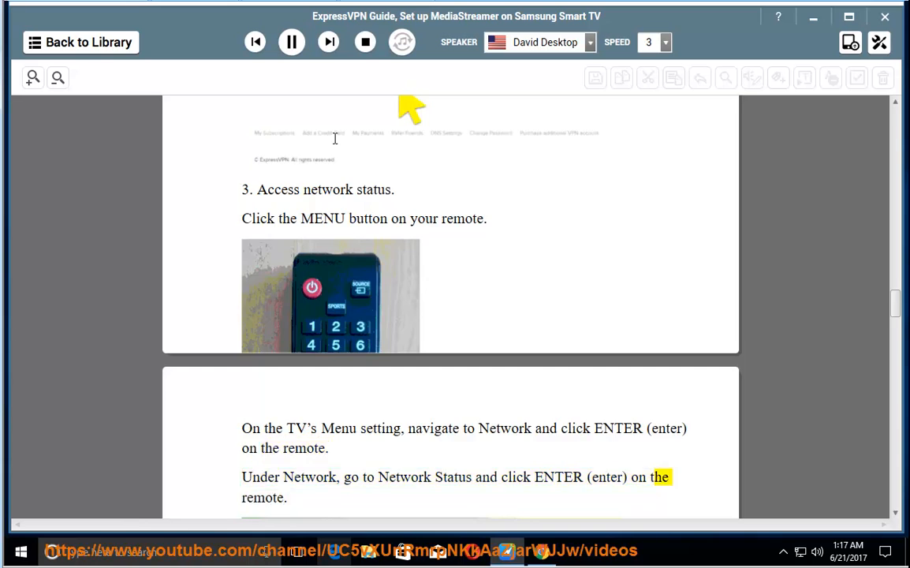
{"action": "scroll", "scroll_direction": "down", "scroll_amount": 3}
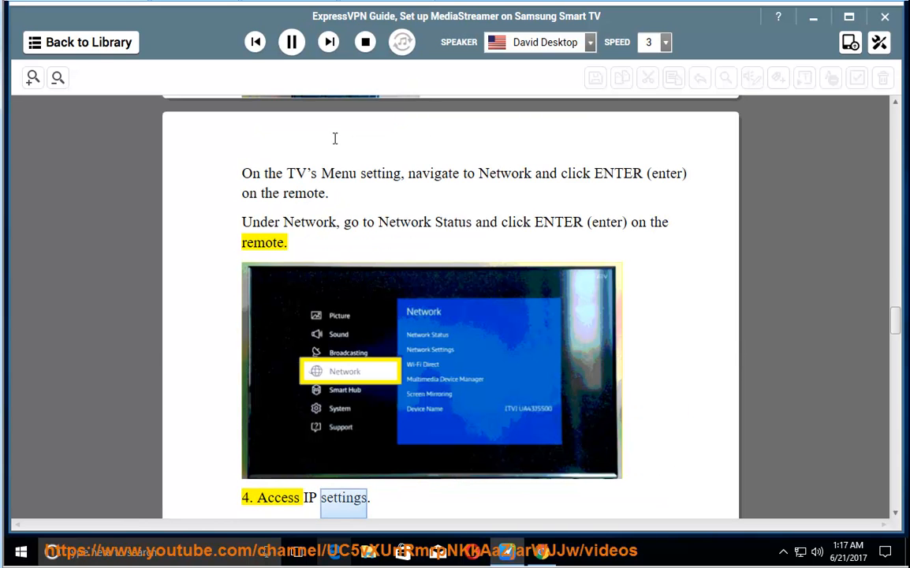
{"action": "scroll", "scroll_direction": "down", "scroll_amount": 3}
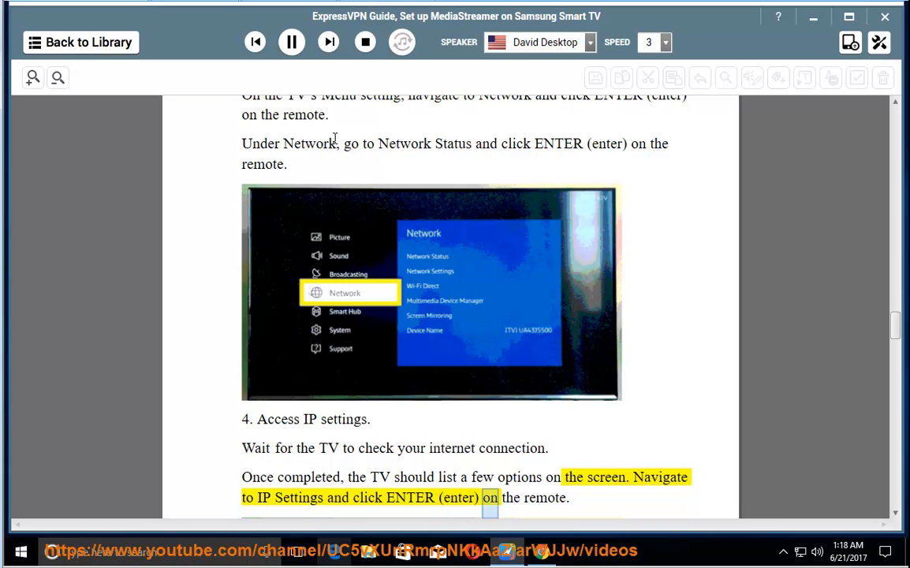
{"action": "scroll", "scroll_direction": "down", "scroll_amount": 3}
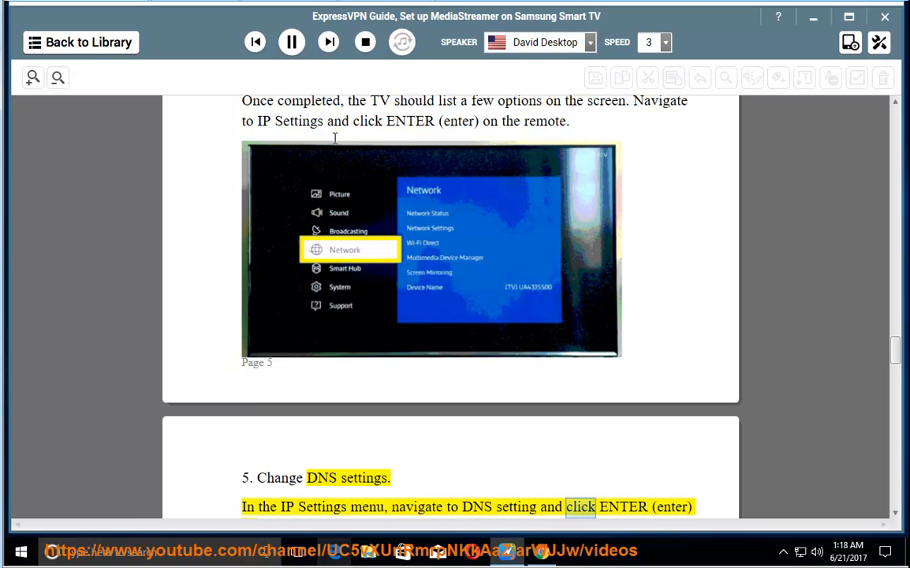
Scroll through step 5's Enter manually DNS address and saving instructions to step 6, Validate connection success.
{"action": "scroll", "scroll_direction": "down", "scroll_amount": 3}
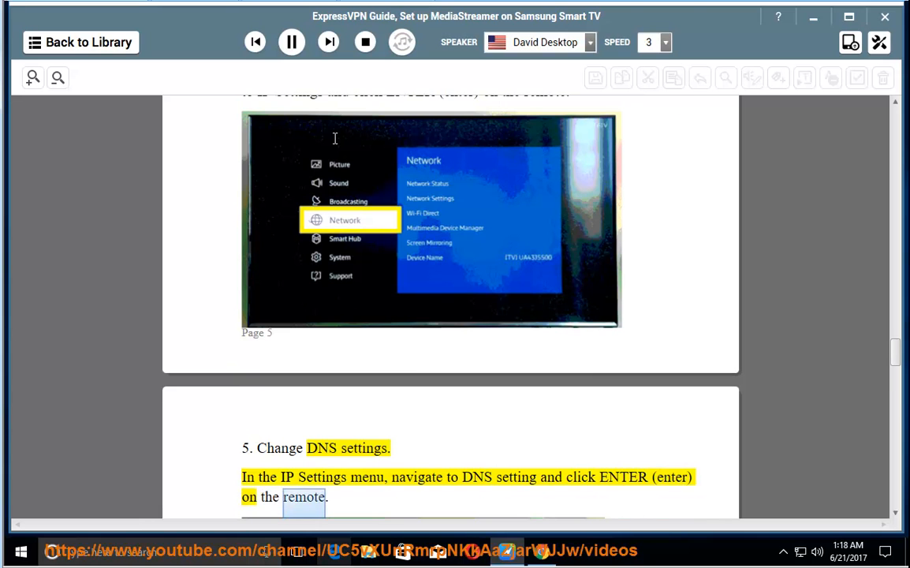
{"action": "scroll", "scroll_direction": "down", "scroll_amount": 3}
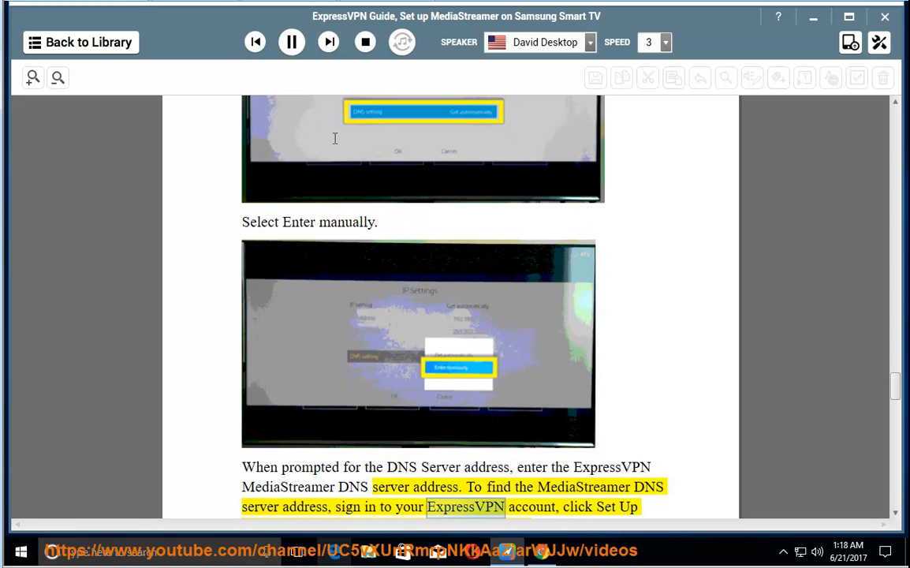
{"action": "scroll", "scroll_direction": "down", "scroll_amount": 3}
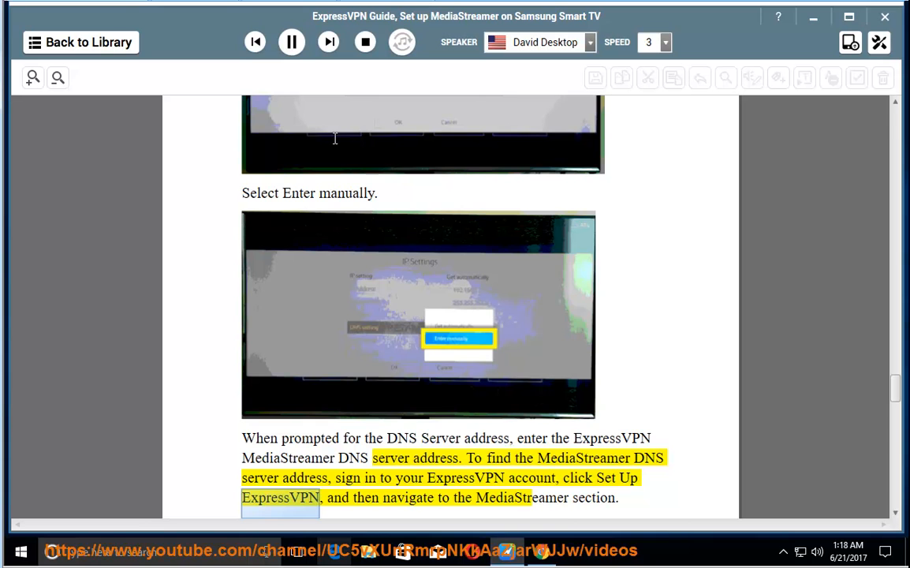
{"action": "scroll", "scroll_direction": "down", "scroll_amount": 3}
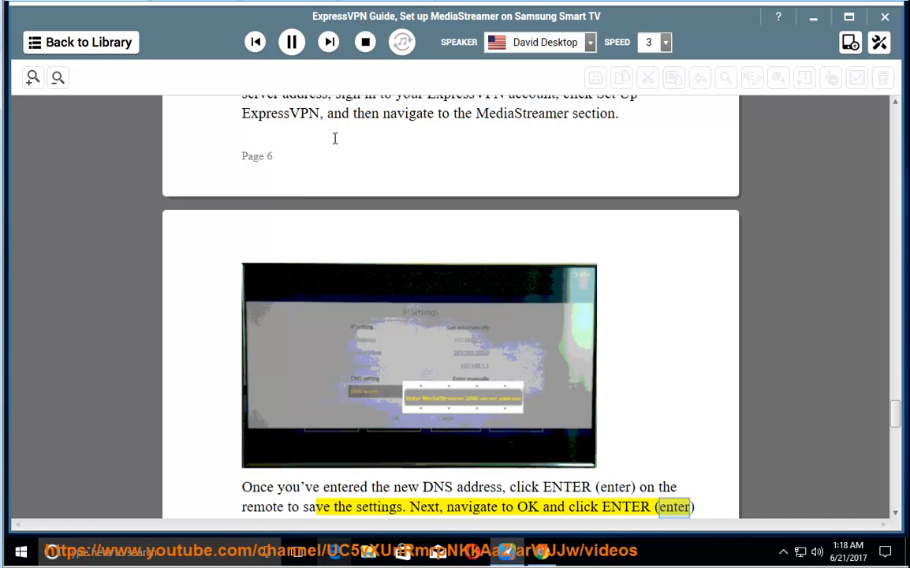
{"action": "scroll", "scroll_direction": "down", "scroll_amount": 3}
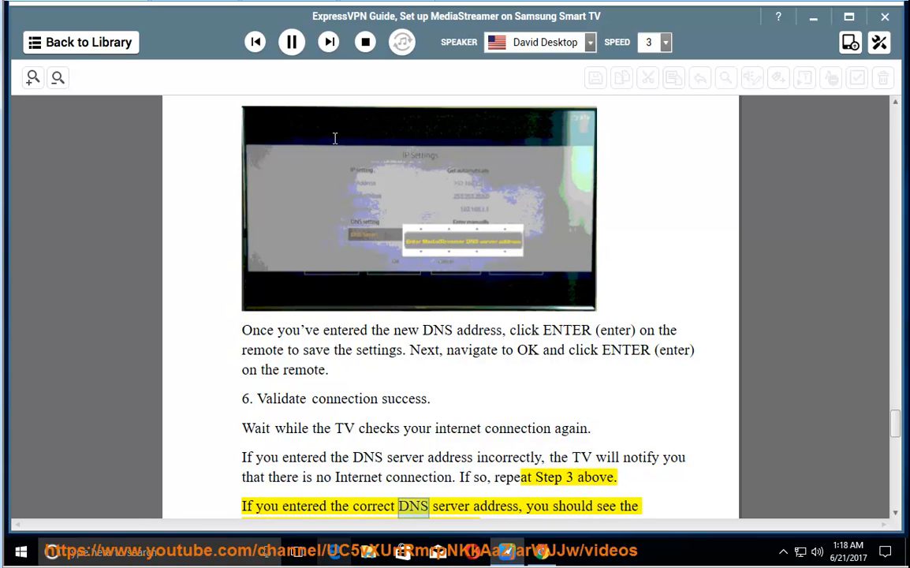
Scroll through the connected message and Close instruction to step 7, Restore DNS settings.
{"action": "scroll", "scroll_direction": "down", "scroll_amount": 3}
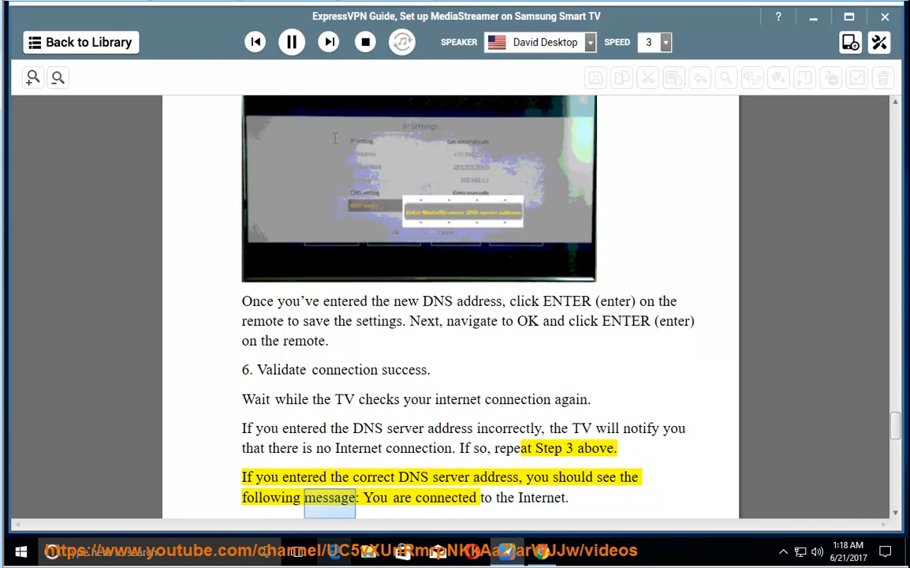
{"action": "scroll", "scroll_direction": "down", "scroll_amount": 3}
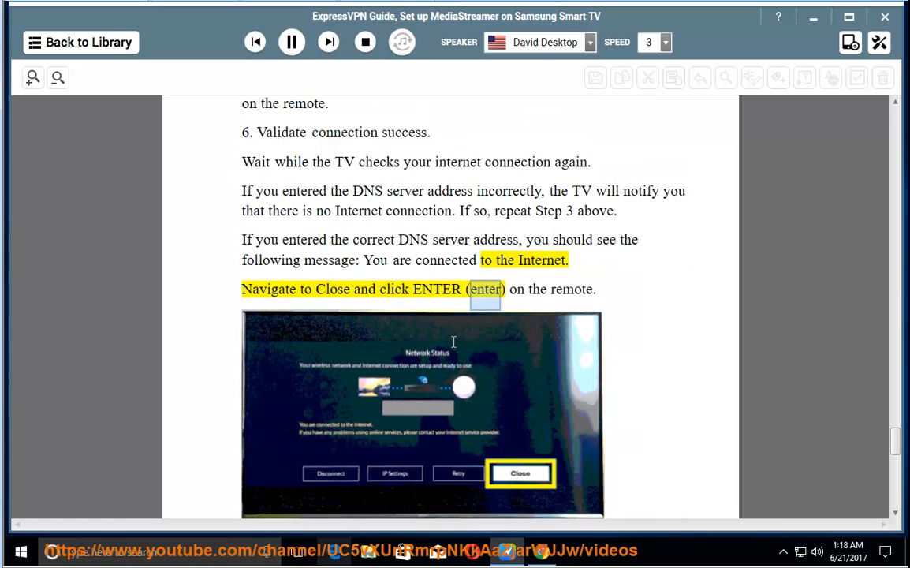
{"action": "scroll", "scroll_direction": "down", "scroll_amount": 3}
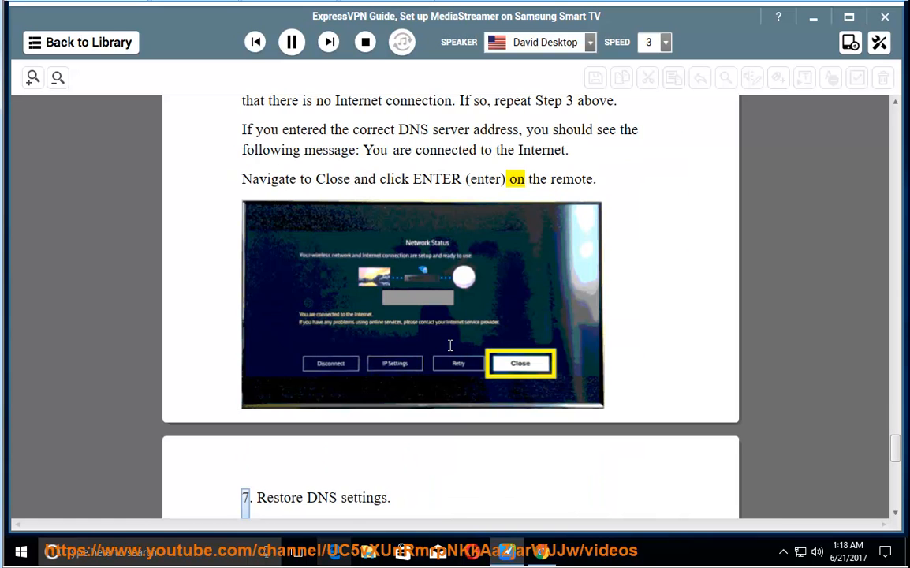
{"action": "scroll", "scroll_direction": "down", "scroll_amount": 3}
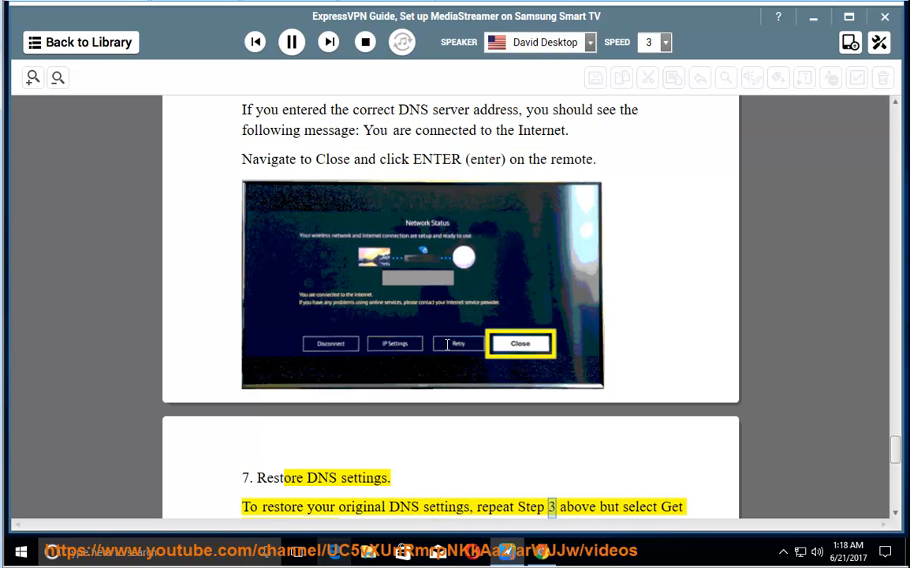
{"action": "scroll", "scroll_direction": "down", "scroll_amount": 3}
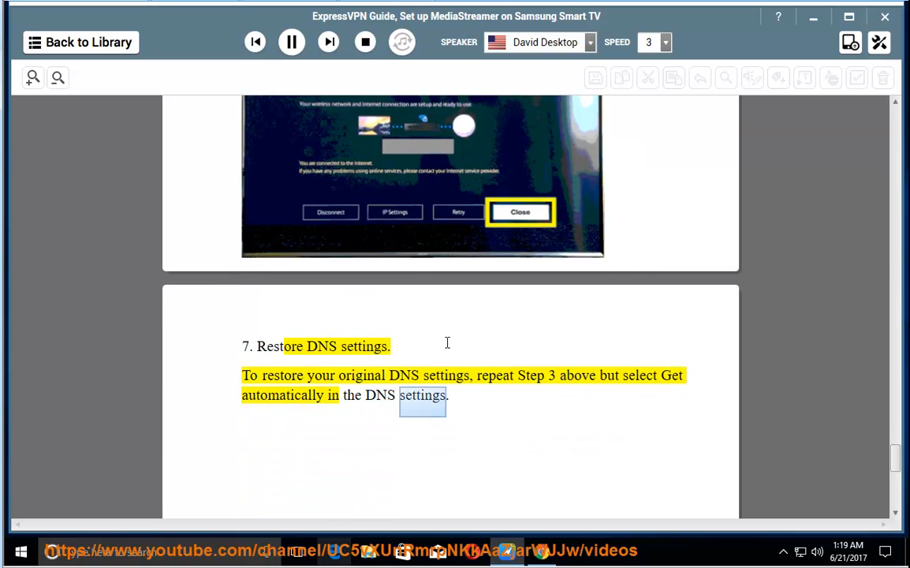